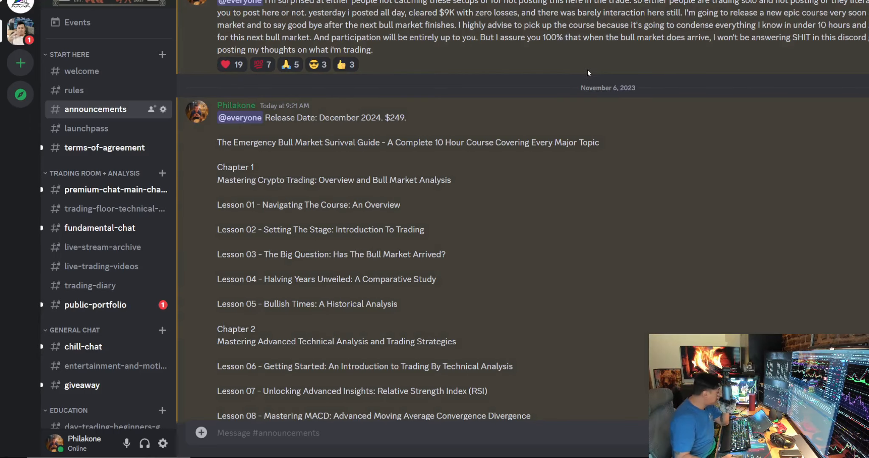
pyautogui.moveTo(671, 216)
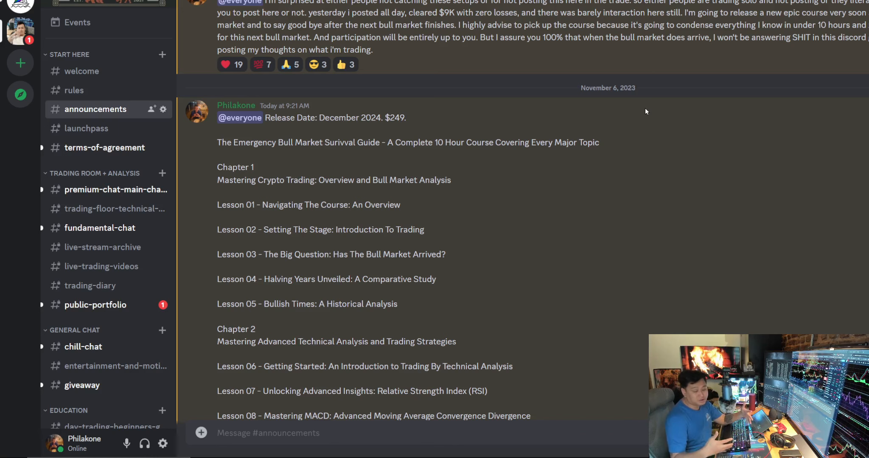
pyautogui.moveTo(505, 70)
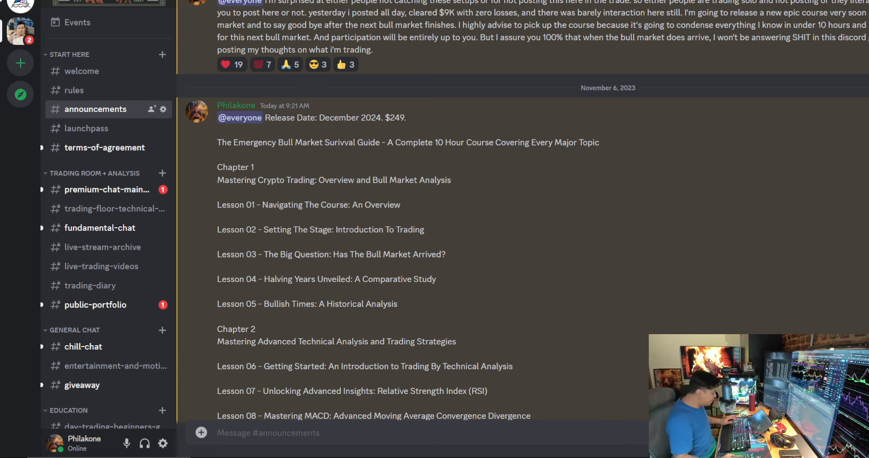
# Scroll the course outline post to show Chapter 3 lessons 13–15 and the Chapter 4 heading
pyautogui.scroll(-3)
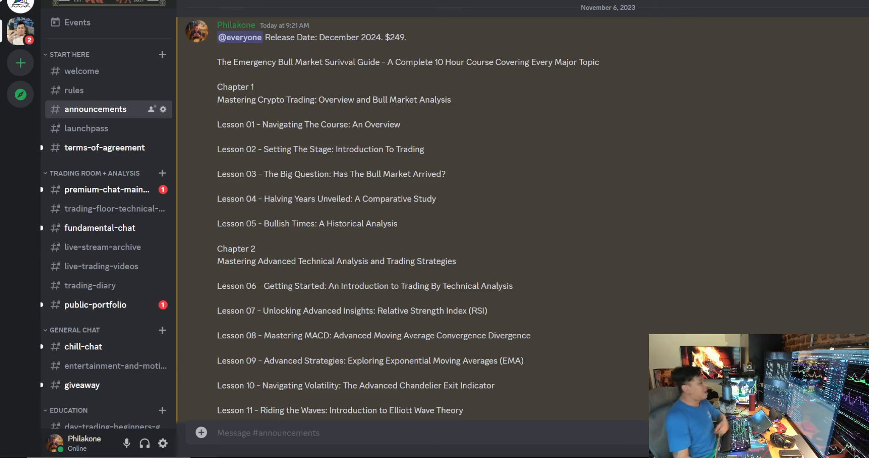
pyautogui.moveTo(487, 7)
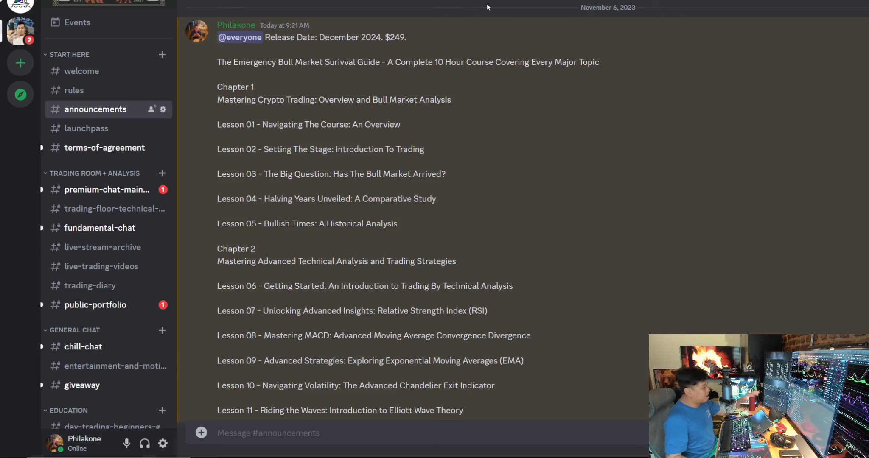
pyautogui.moveTo(660, 157)
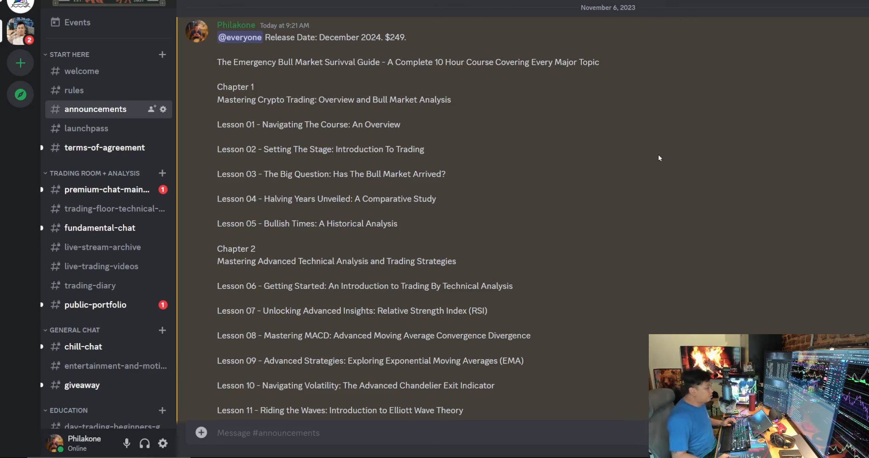
pyautogui.moveTo(446, 187)
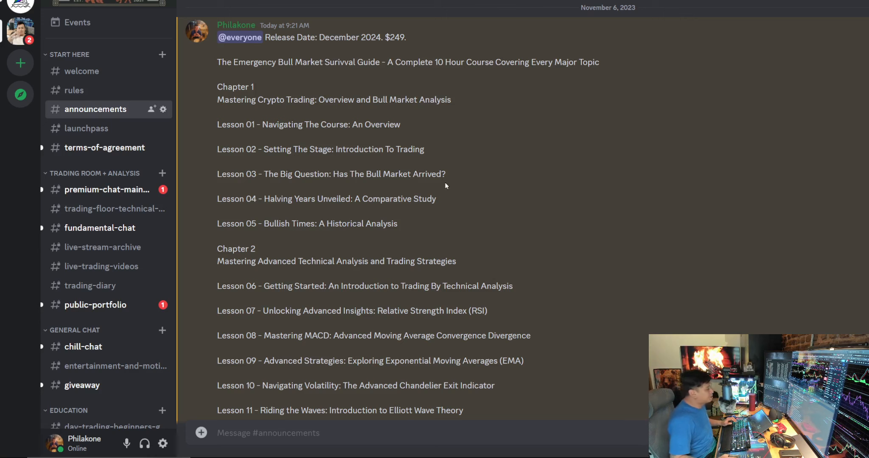
pyautogui.moveTo(382, 145)
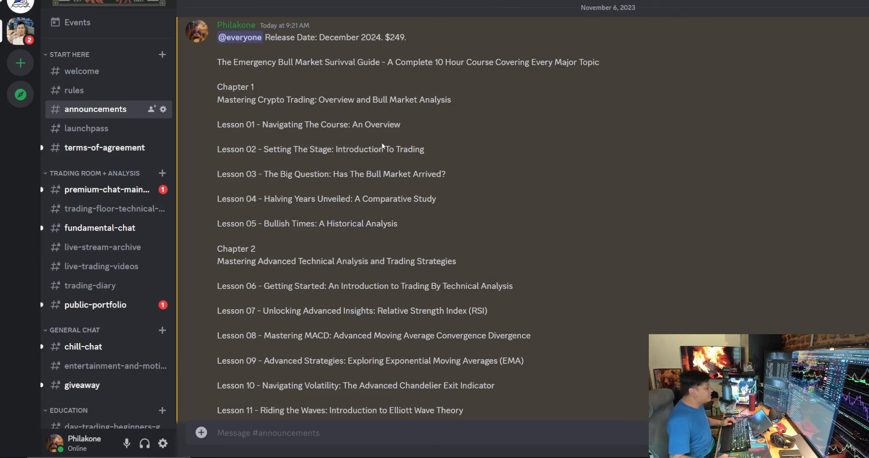
pyautogui.moveTo(342, 136)
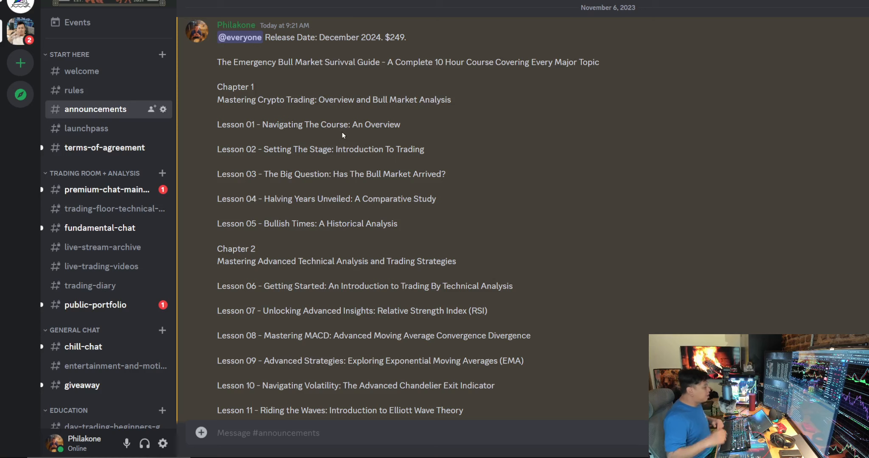
pyautogui.moveTo(439, 128)
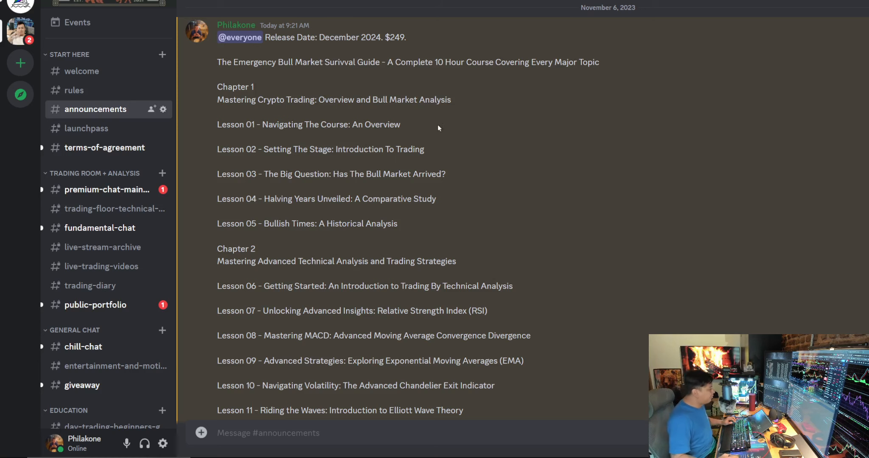
pyautogui.moveTo(597, 96)
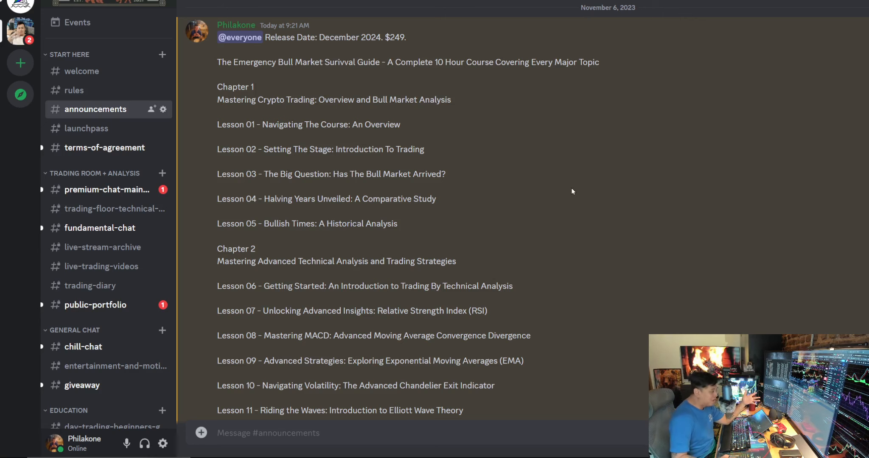
pyautogui.scroll(-3)
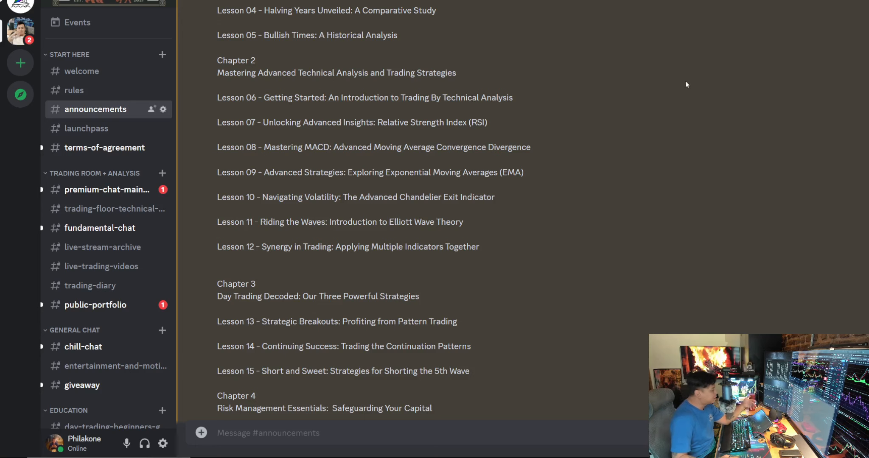
pyautogui.moveTo(247, 210)
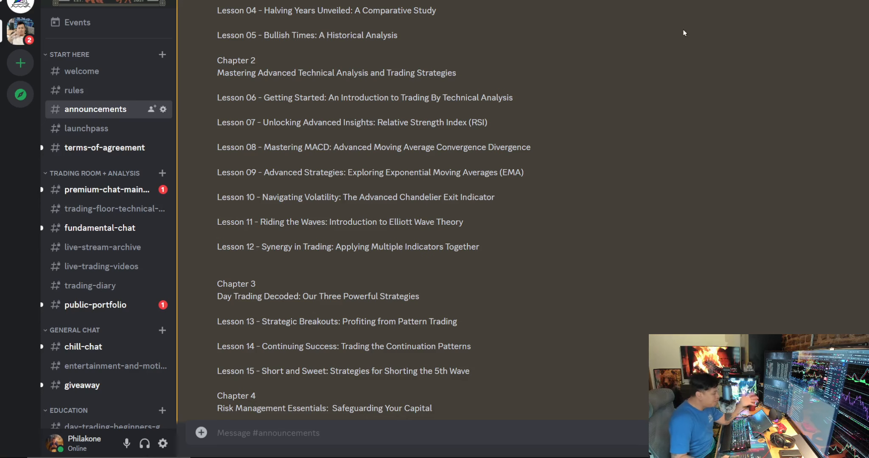
pyautogui.scroll(3)
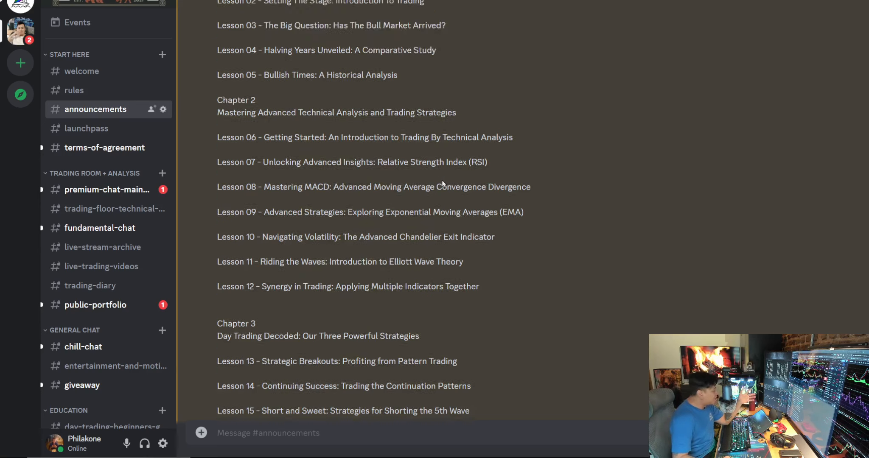
pyautogui.scroll(3)
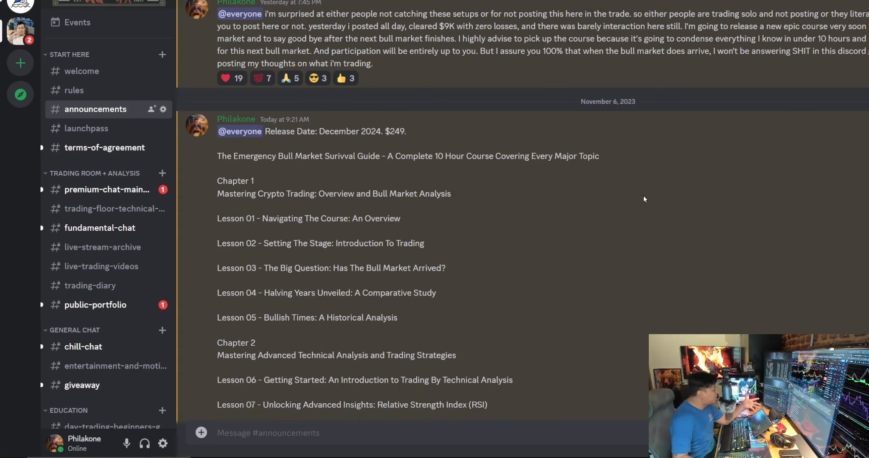
pyautogui.moveTo(642, 150)
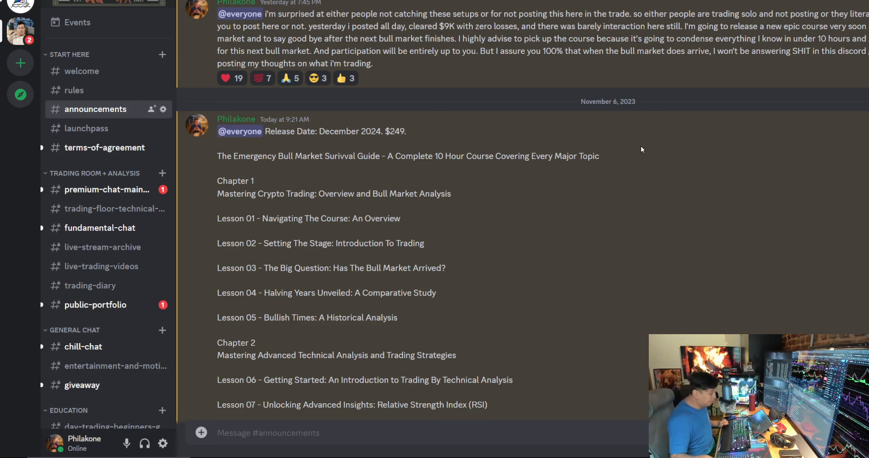
pyautogui.moveTo(745, 300)
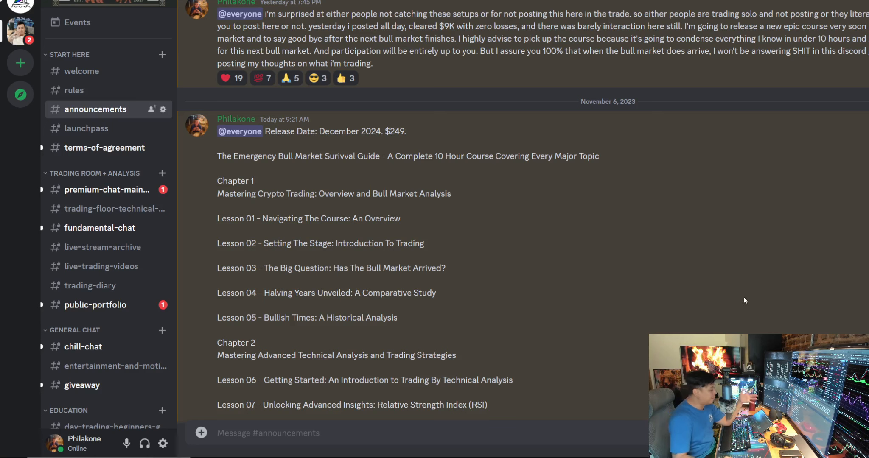
pyautogui.moveTo(507, 212)
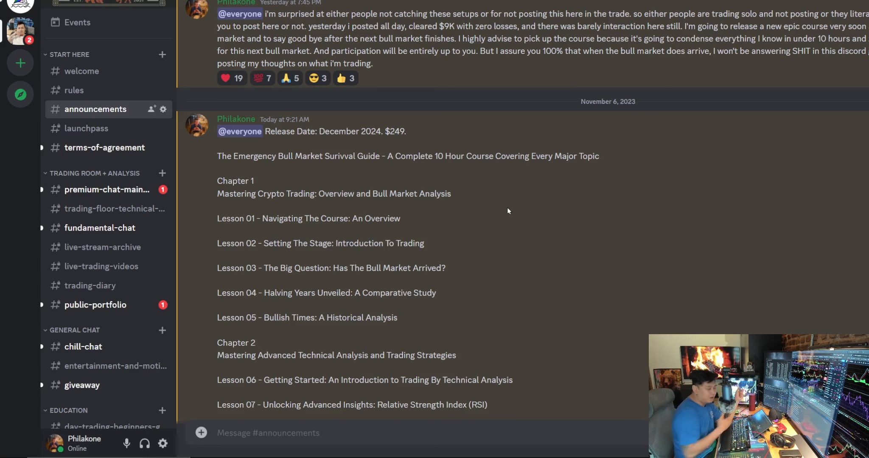
pyautogui.moveTo(659, 202)
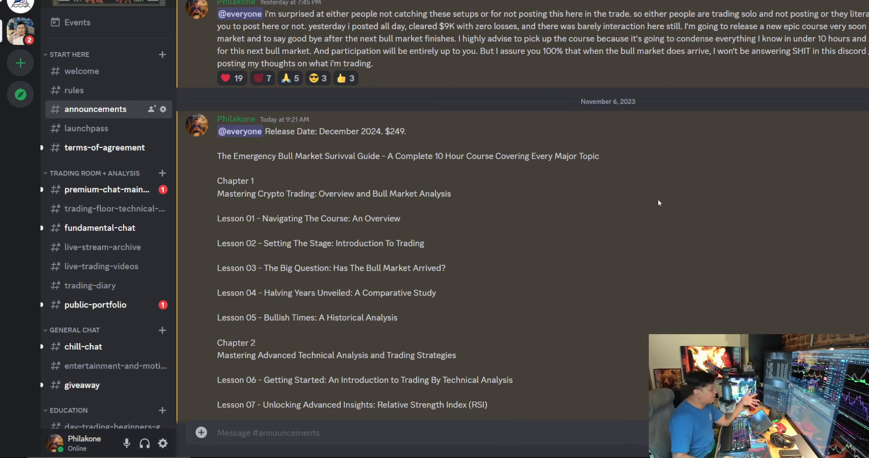
pyautogui.scroll(-3)
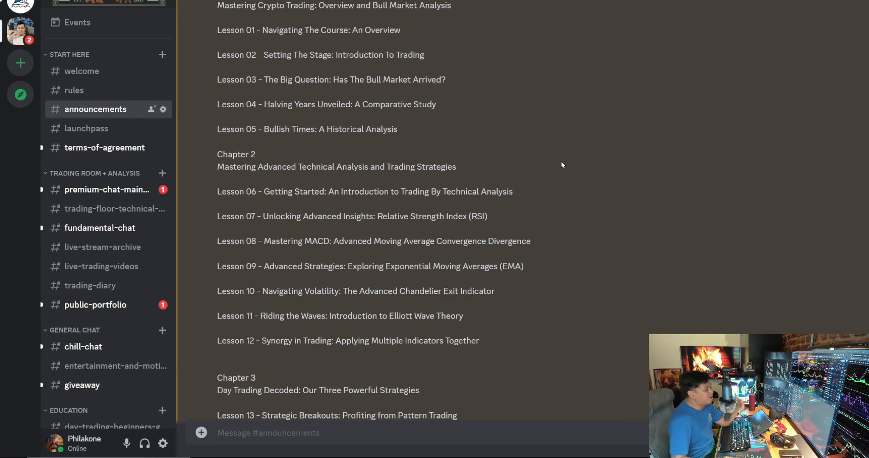
pyautogui.moveTo(580, 192)
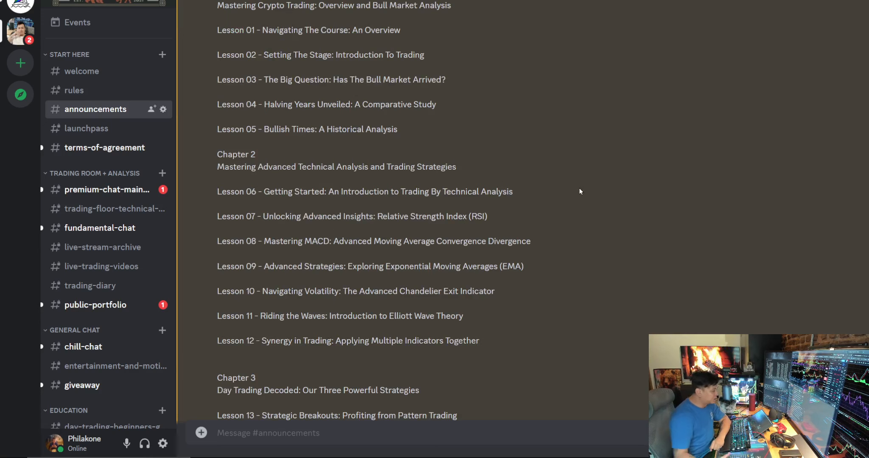
pyautogui.scroll(-3)
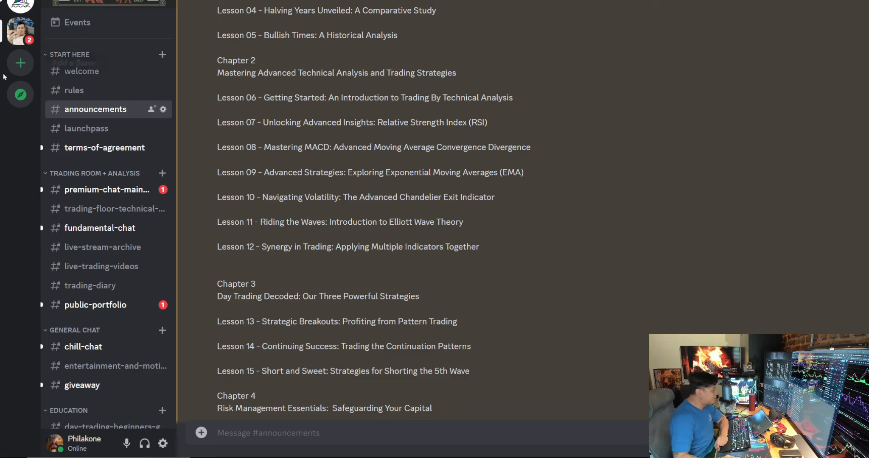
pyautogui.tripleClick(340, 221)
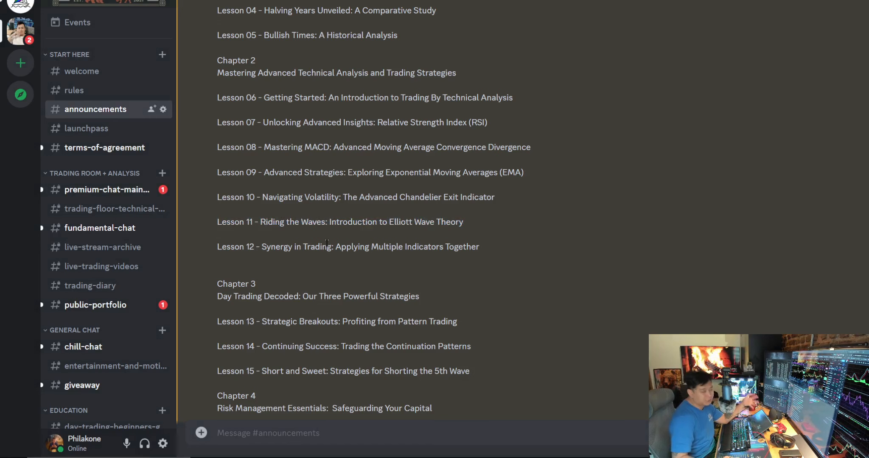
pyautogui.moveTo(510, 257)
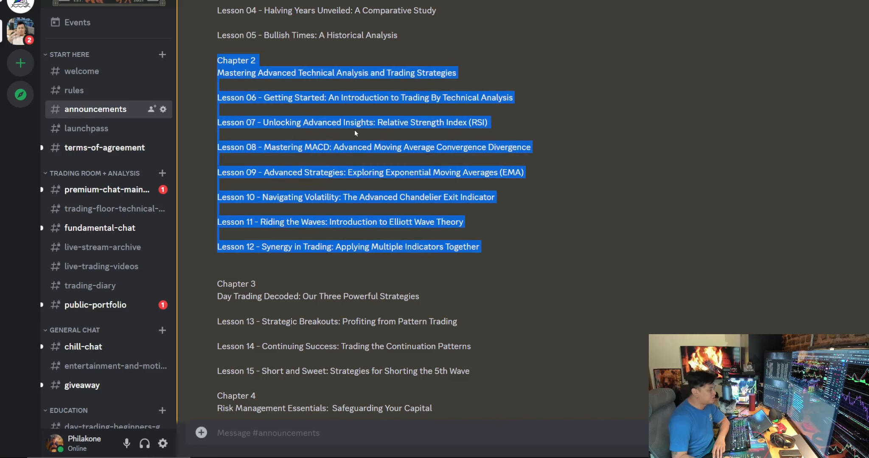
pyautogui.click(333, 138)
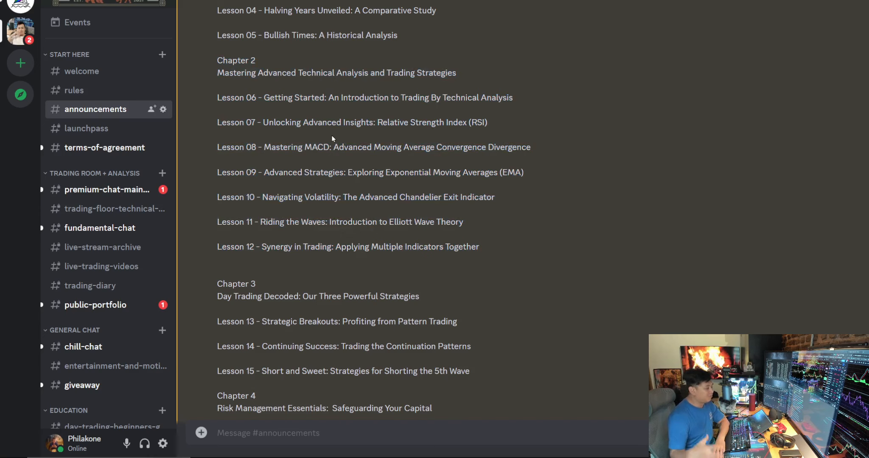
pyautogui.moveTo(764, 214)
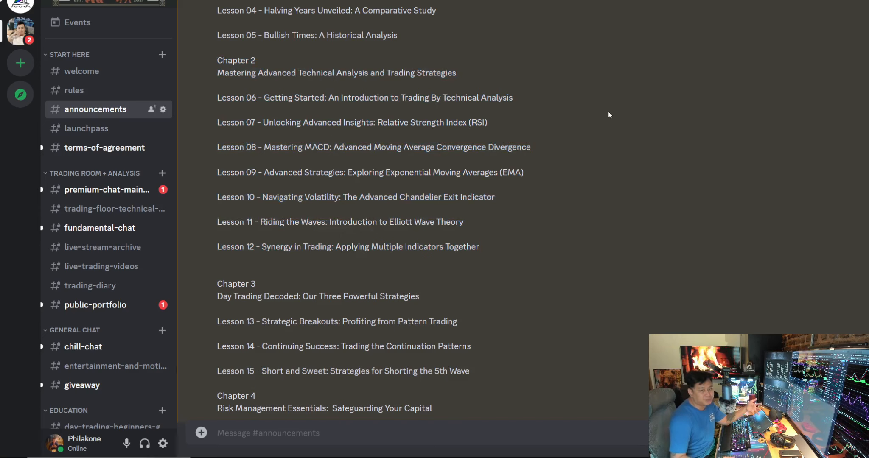
pyautogui.moveTo(653, 115)
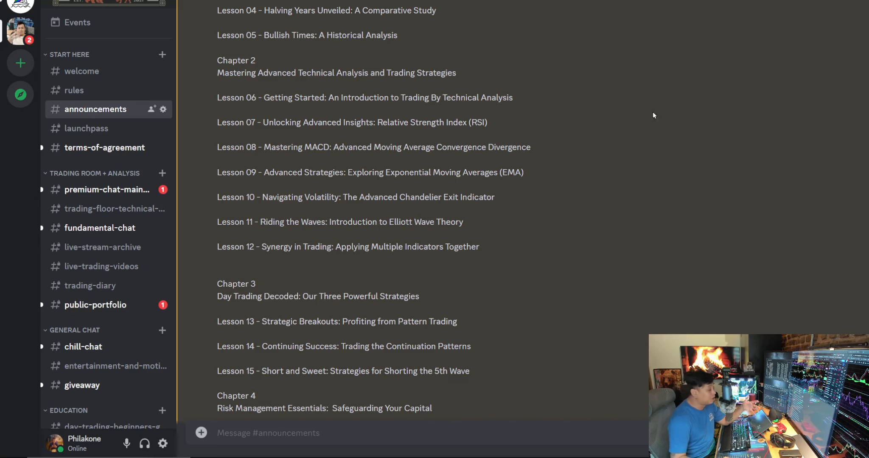
pyautogui.scroll(-3)
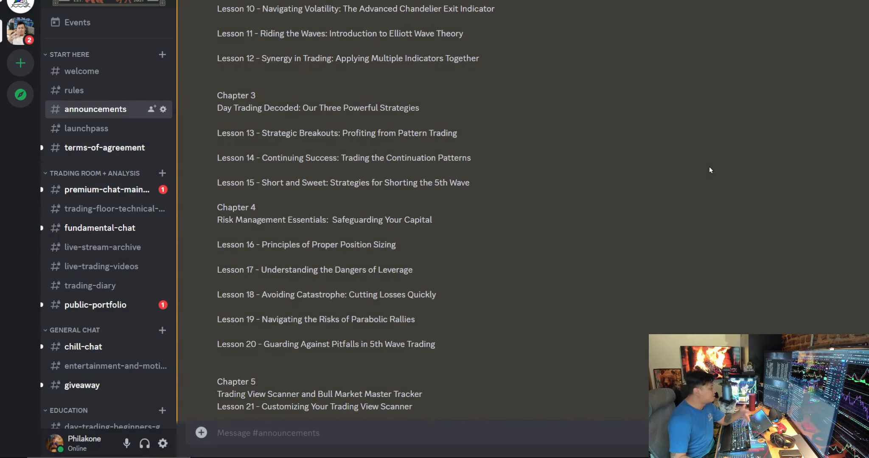
pyautogui.moveTo(687, 145)
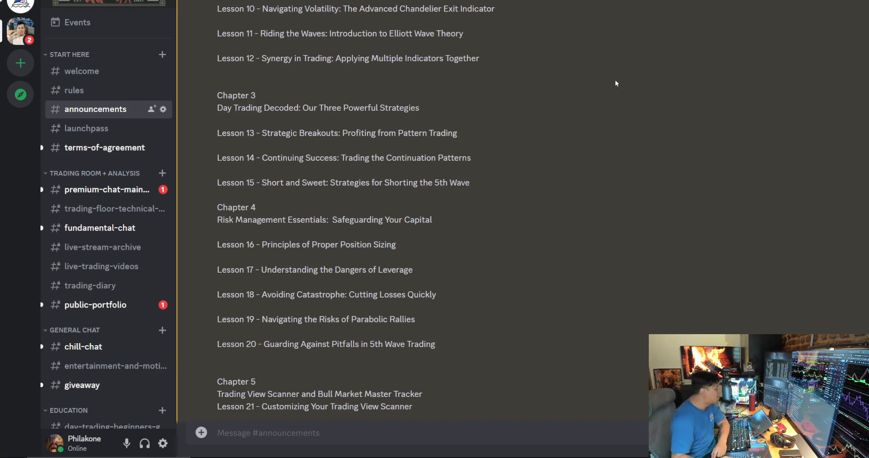
pyautogui.scroll(-3)
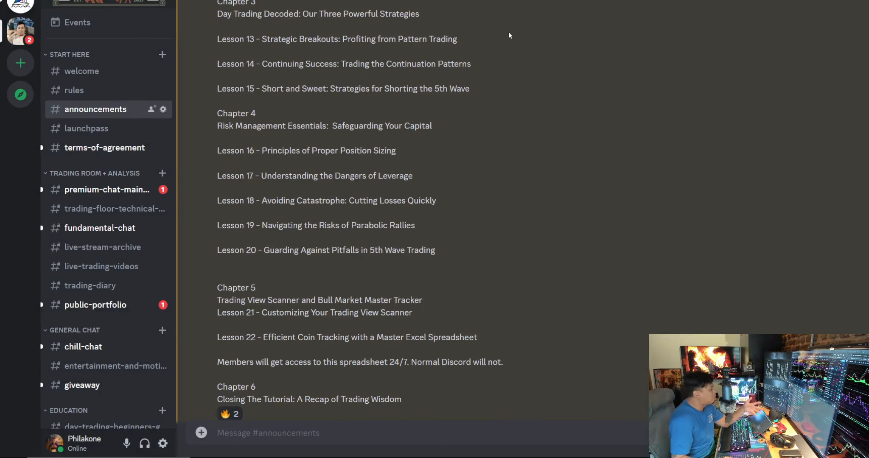
pyautogui.moveTo(391, 10)
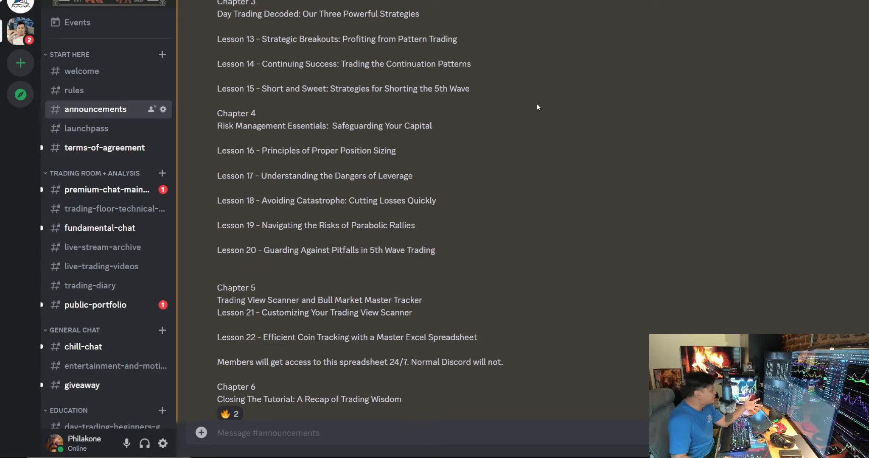
pyautogui.scroll(3)
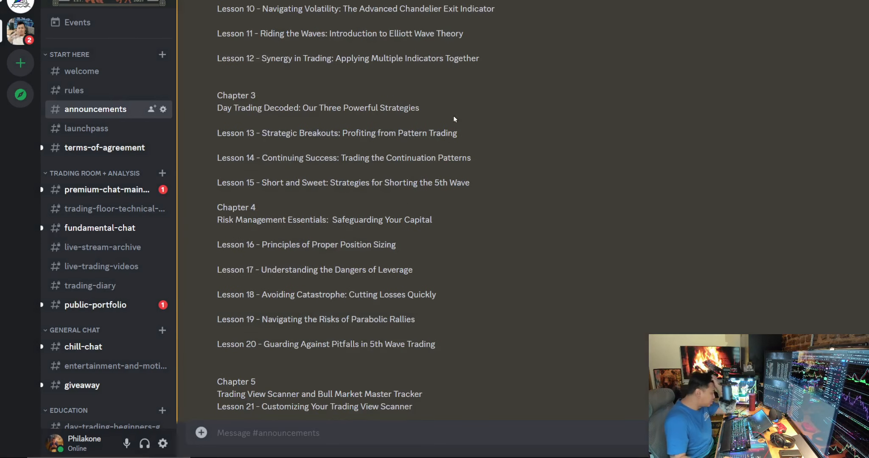
pyautogui.moveTo(496, 129)
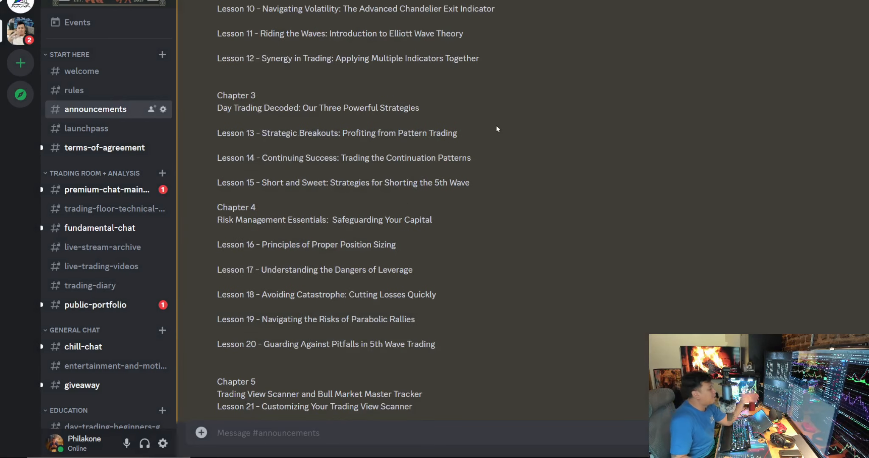
pyautogui.moveTo(450, 195)
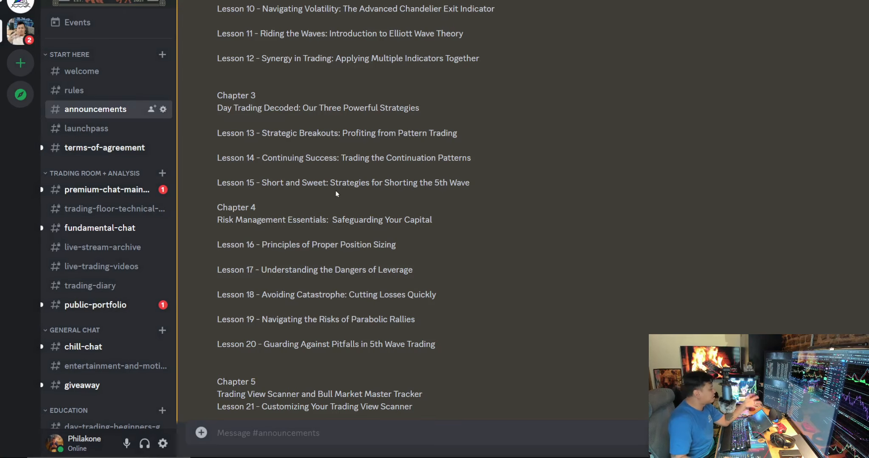
pyautogui.moveTo(234, 185)
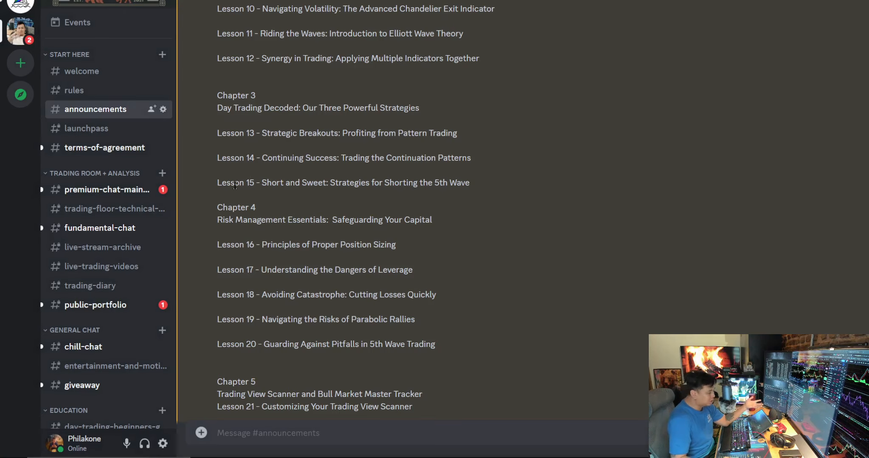
pyautogui.moveTo(438, 179)
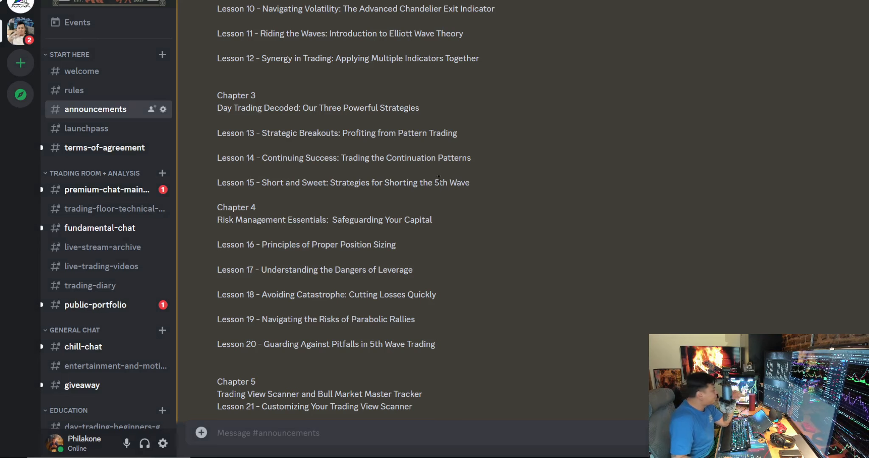
pyautogui.moveTo(511, 188)
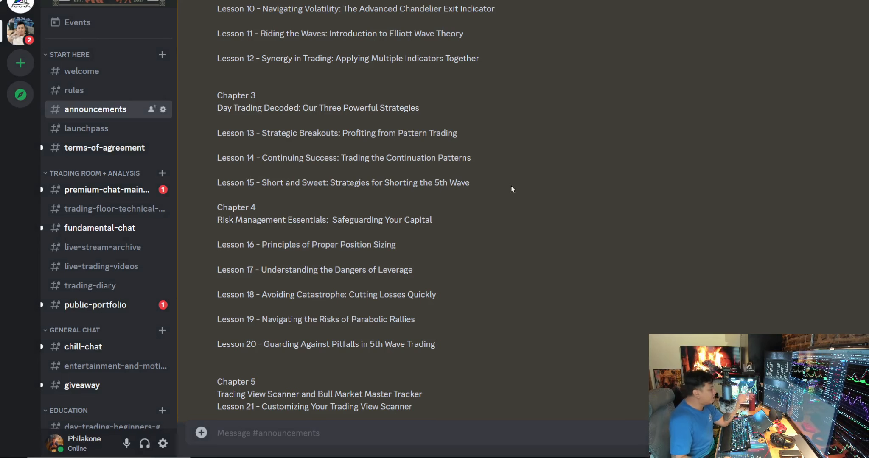
pyautogui.moveTo(434, 180)
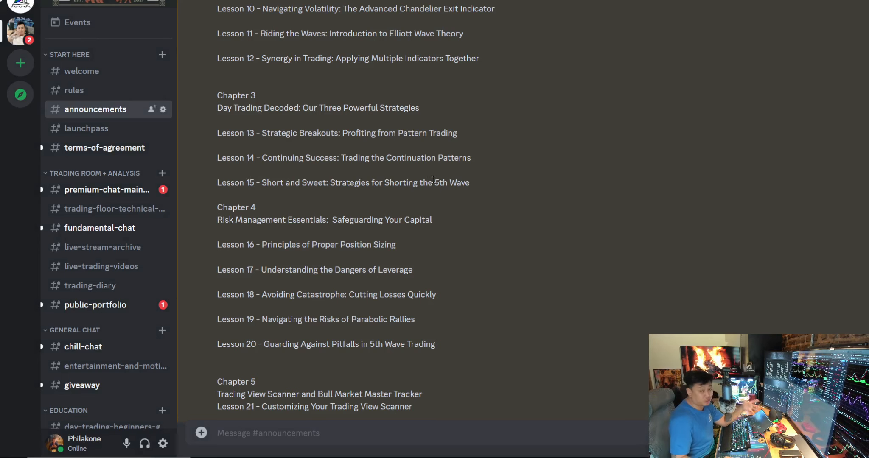
pyautogui.moveTo(546, 244)
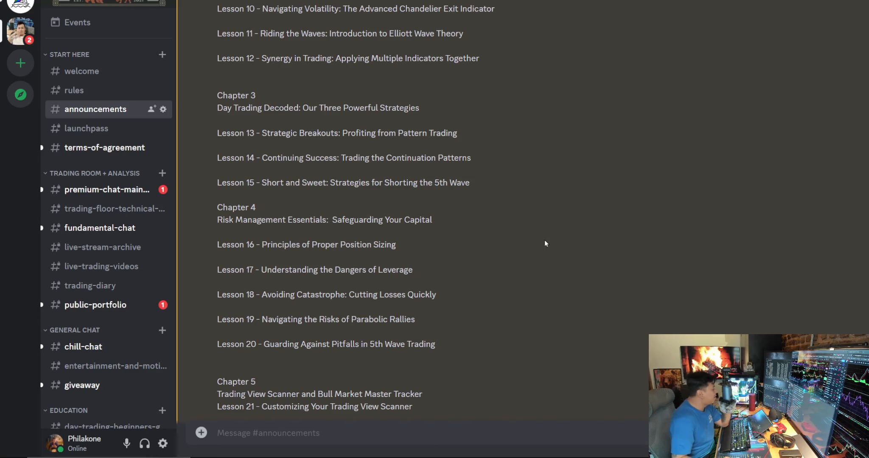
# Scroll the outline post to lesson 22 on coin-tracking spreadsheets and the Chapter 6 recap heading
pyautogui.scroll(-3)
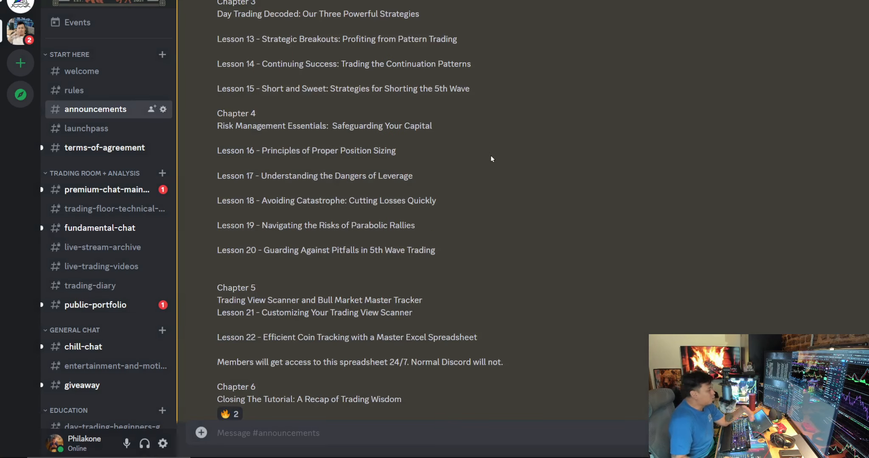
pyautogui.moveTo(279, 115)
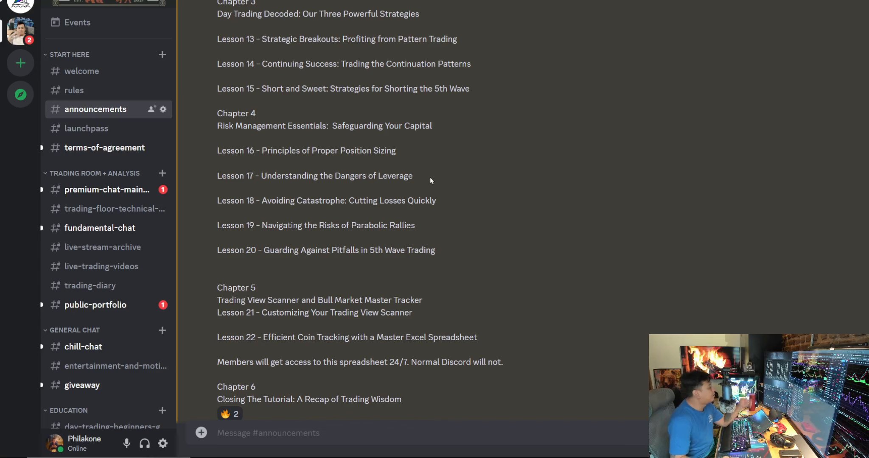
pyautogui.moveTo(661, 164)
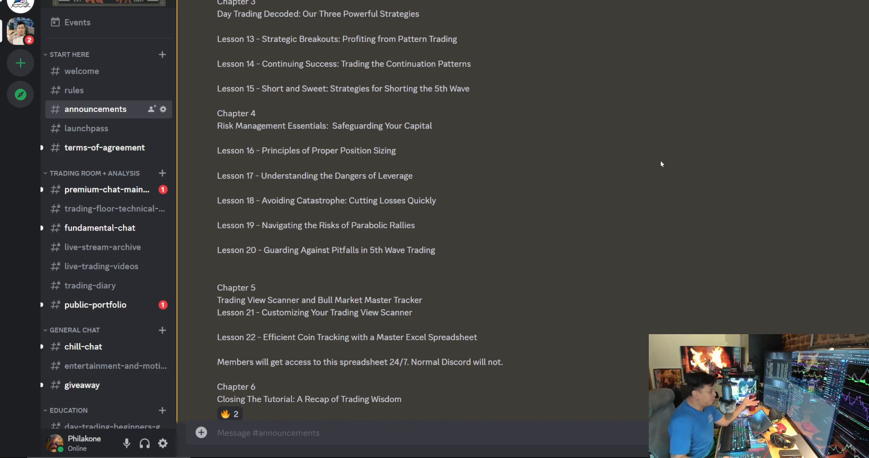
pyautogui.moveTo(408, 171)
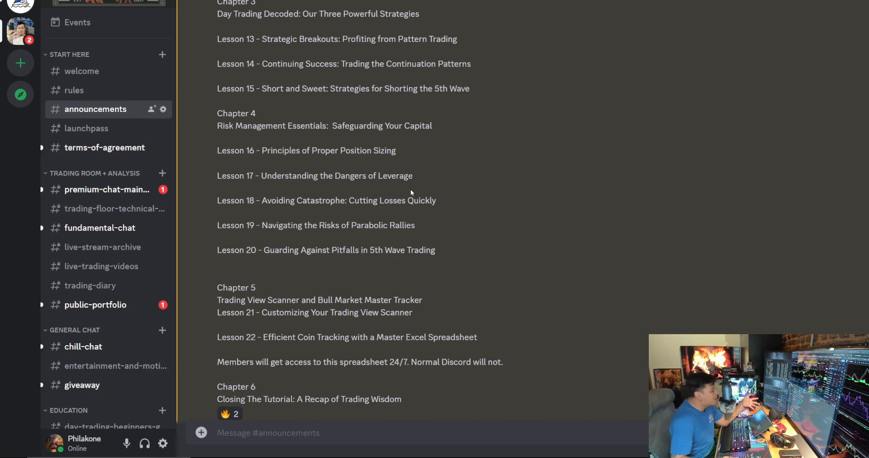
pyautogui.moveTo(422, 203)
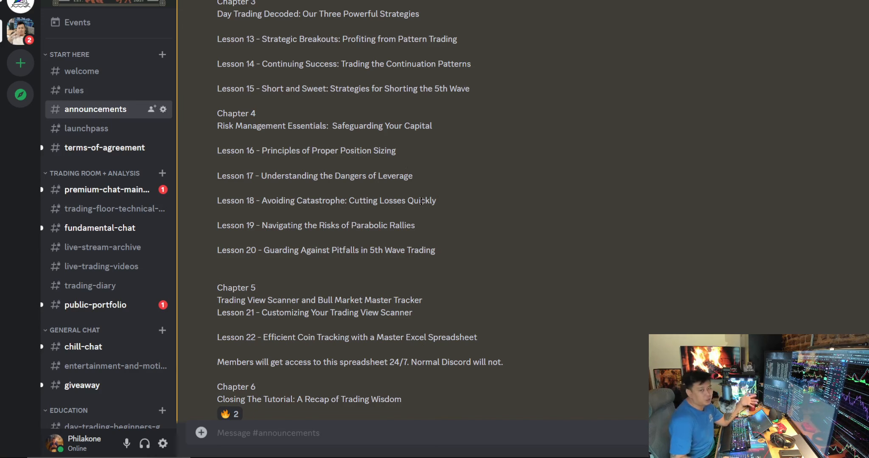
pyautogui.moveTo(400, 215)
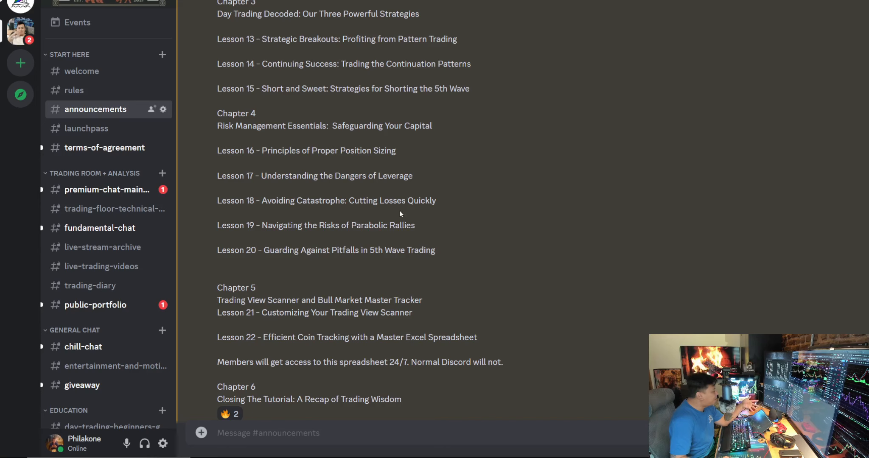
pyautogui.moveTo(392, 221)
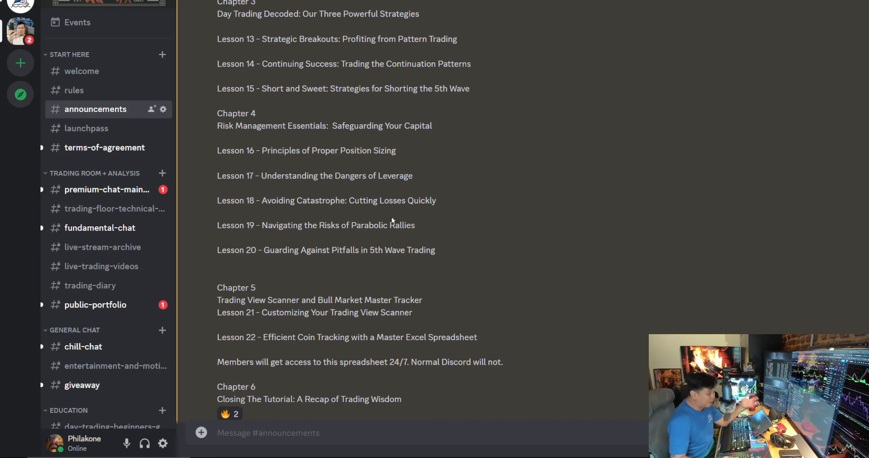
pyautogui.scroll(-3)
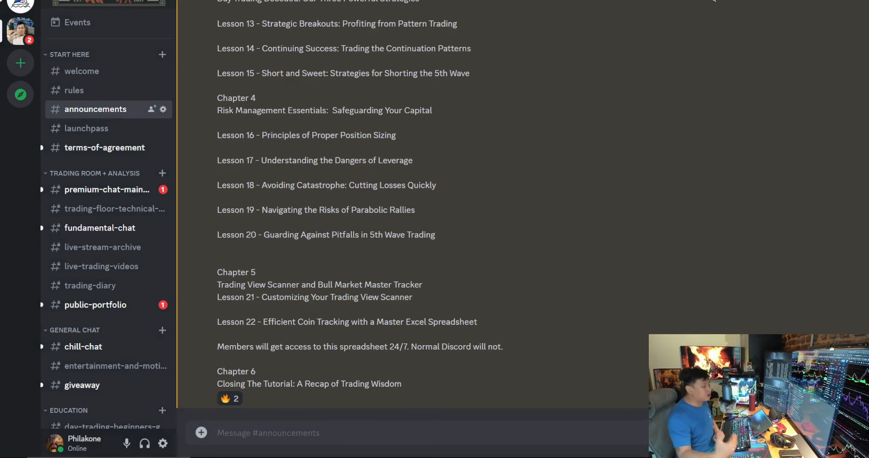
pyautogui.moveTo(455, 227)
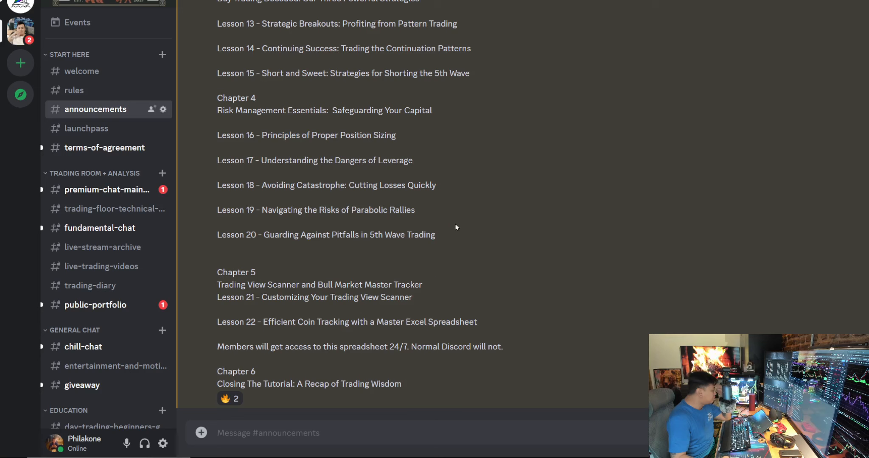
pyautogui.moveTo(471, 263)
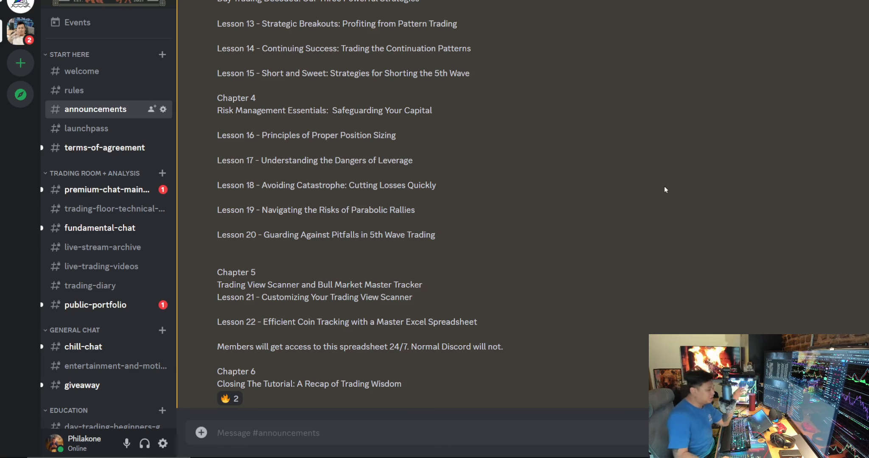
pyautogui.moveTo(602, 43)
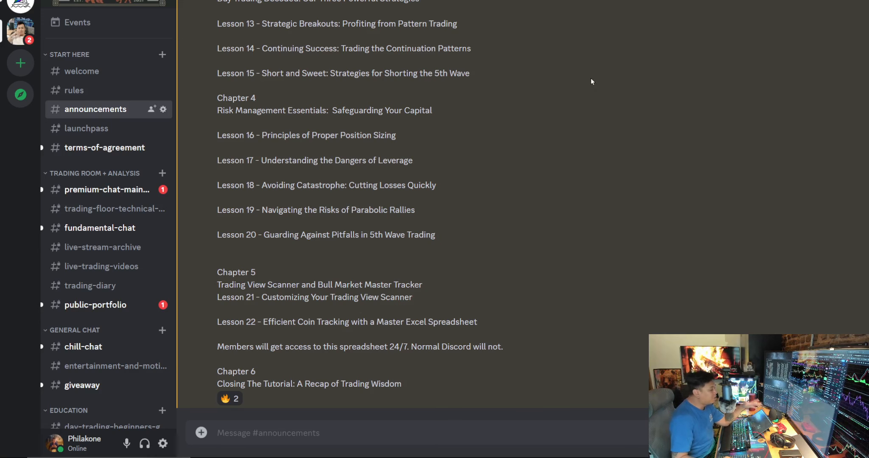
pyautogui.moveTo(295, 349)
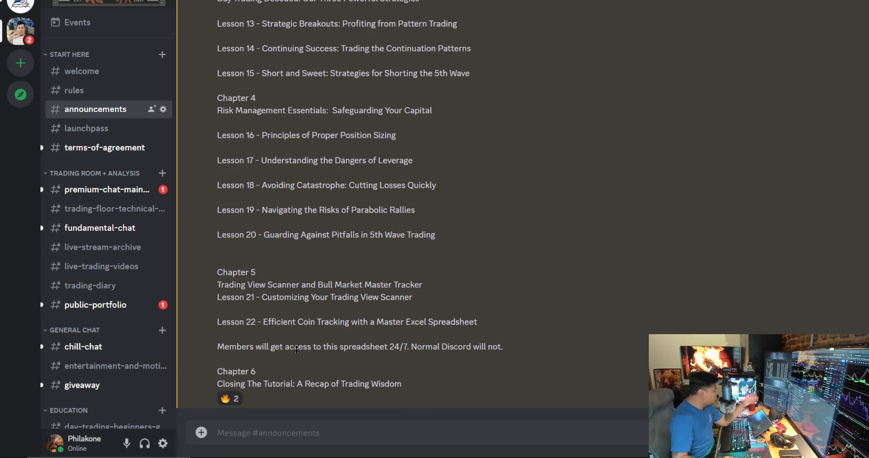
pyautogui.moveTo(388, 343)
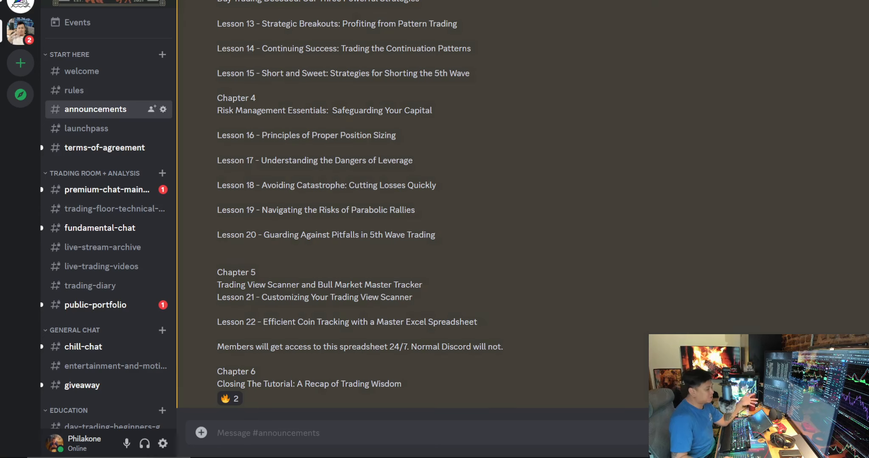
pyautogui.moveTo(480, 310)
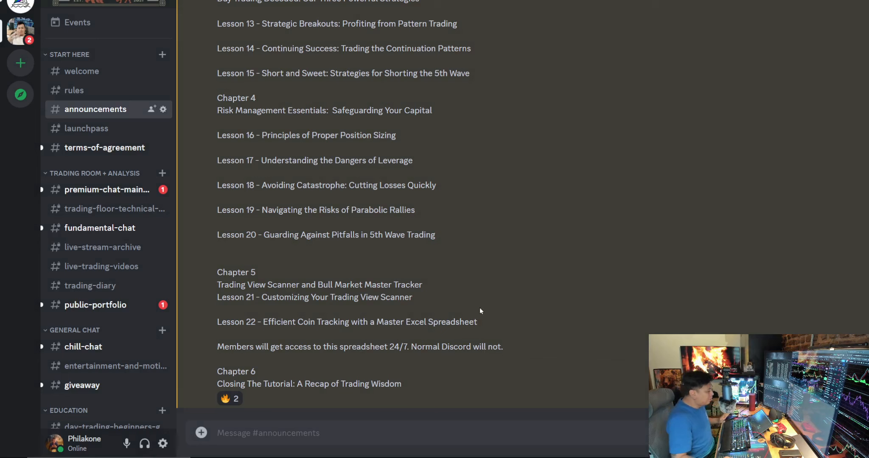
pyautogui.moveTo(480, 281)
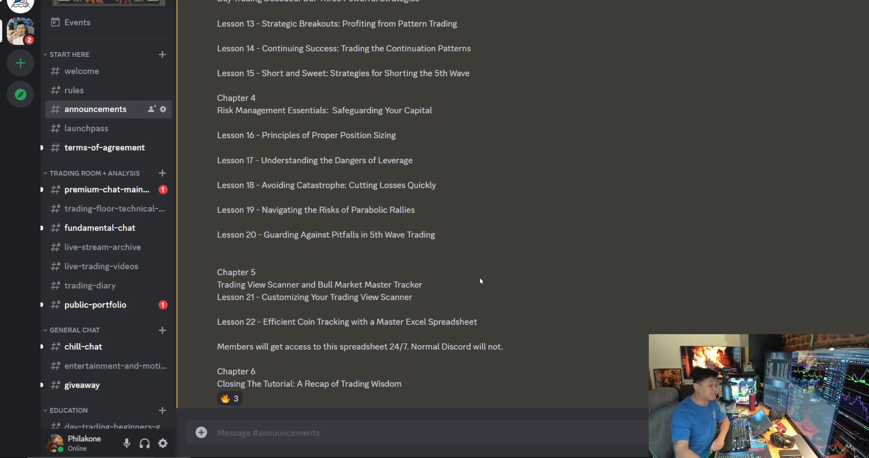
pyautogui.moveTo(489, 292)
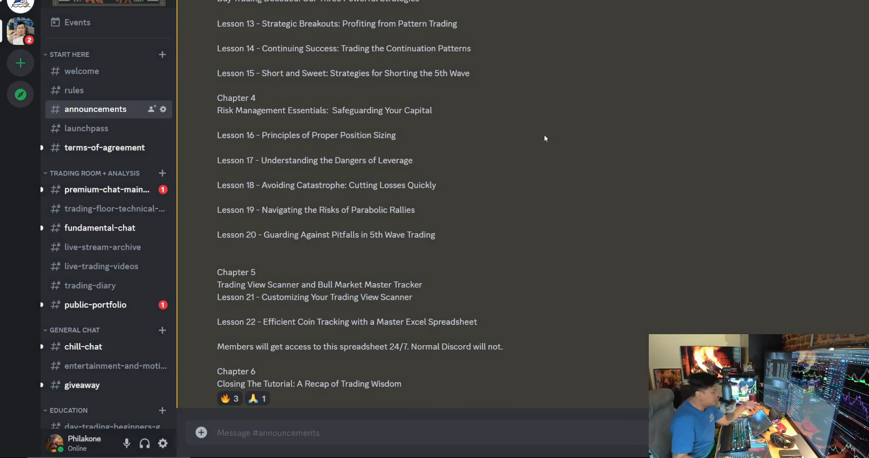
pyautogui.moveTo(438, 58)
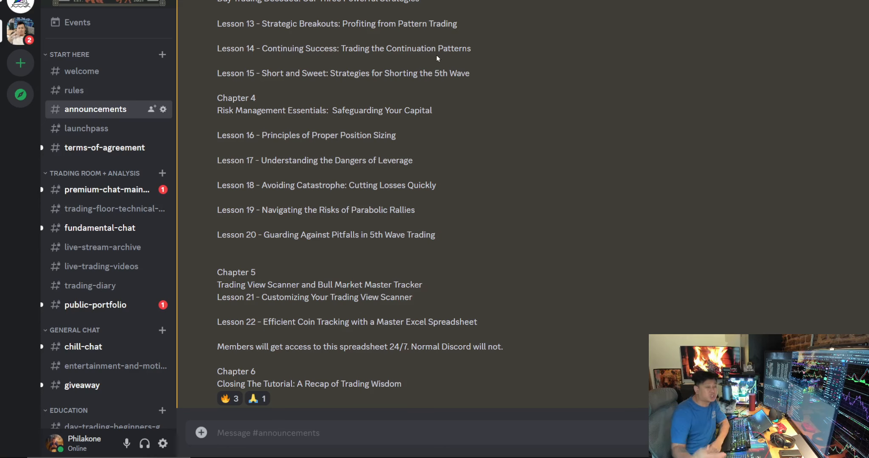
pyautogui.moveTo(742, 82)
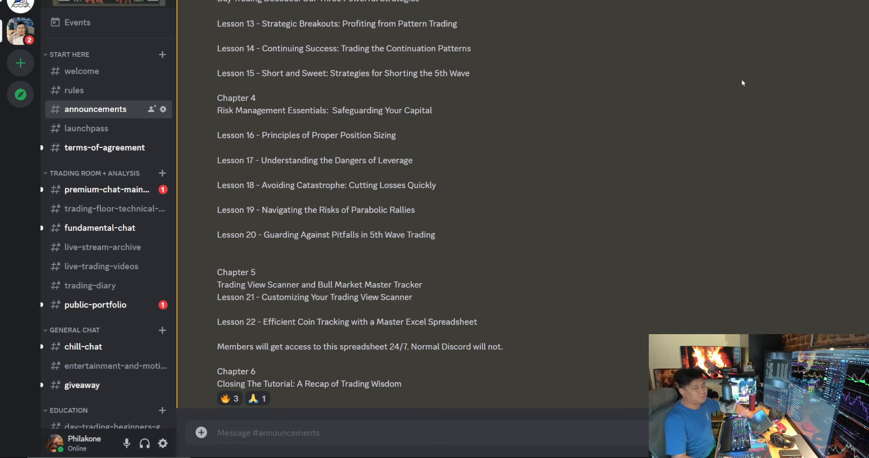
pyautogui.scroll(3)
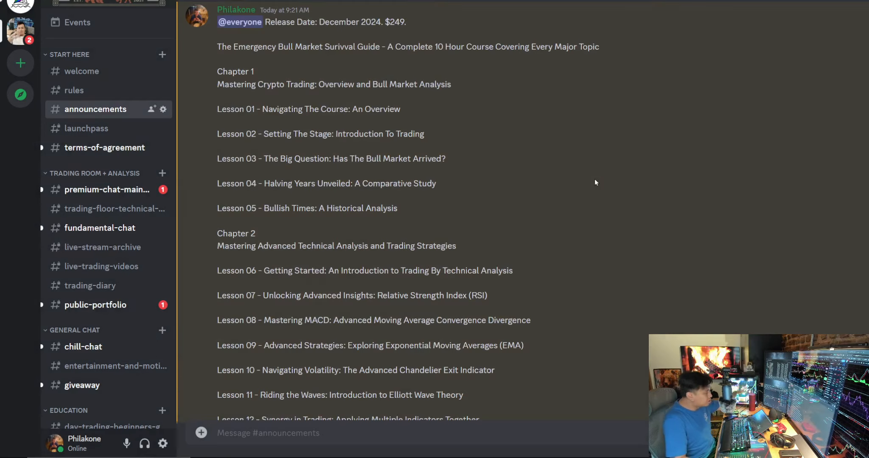
pyautogui.scroll(-3)
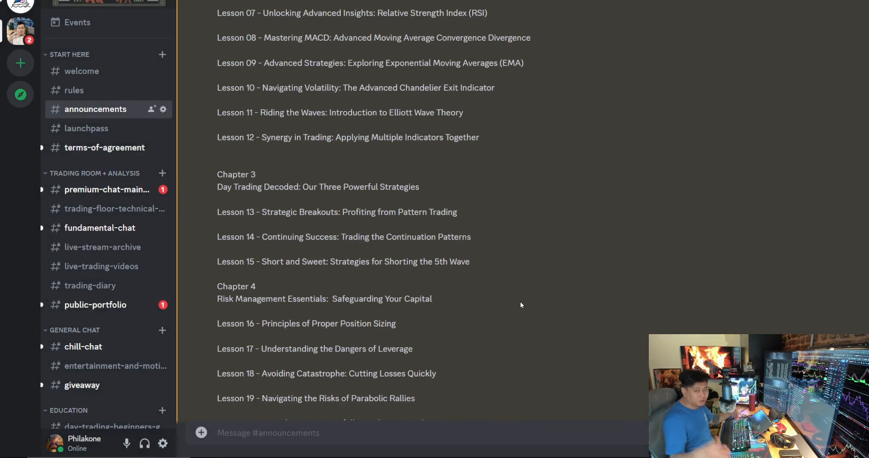
pyautogui.scroll(-3)
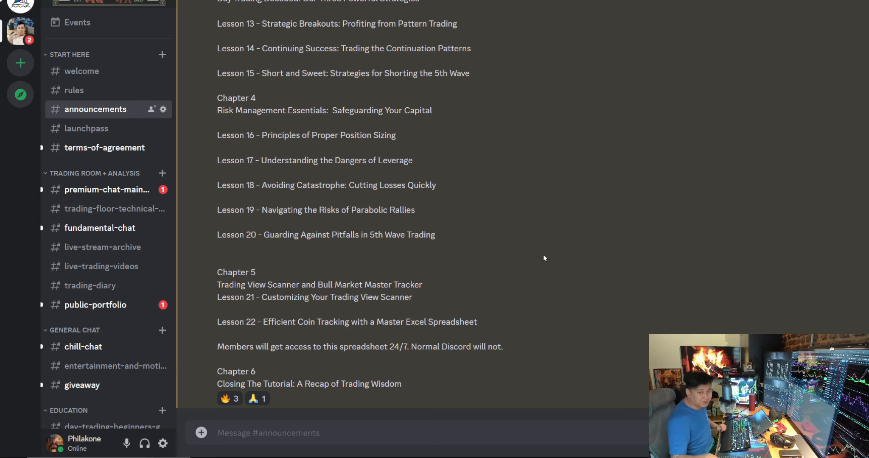
pyautogui.moveTo(703, 135)
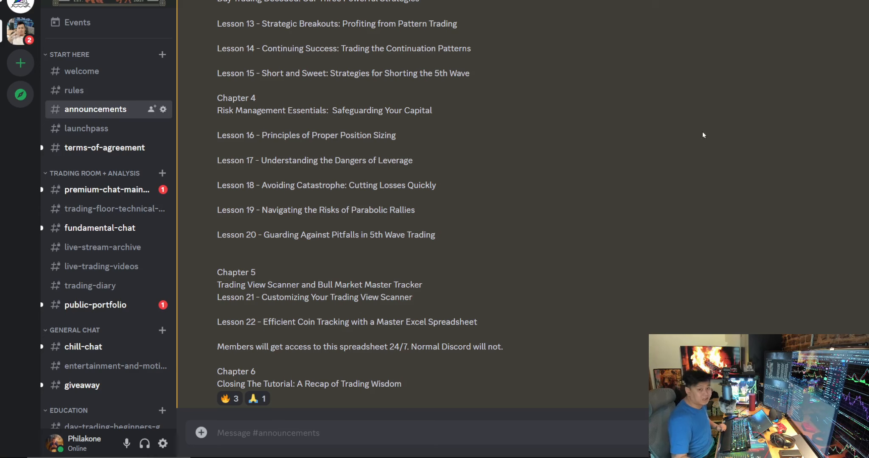
pyautogui.moveTo(553, 176)
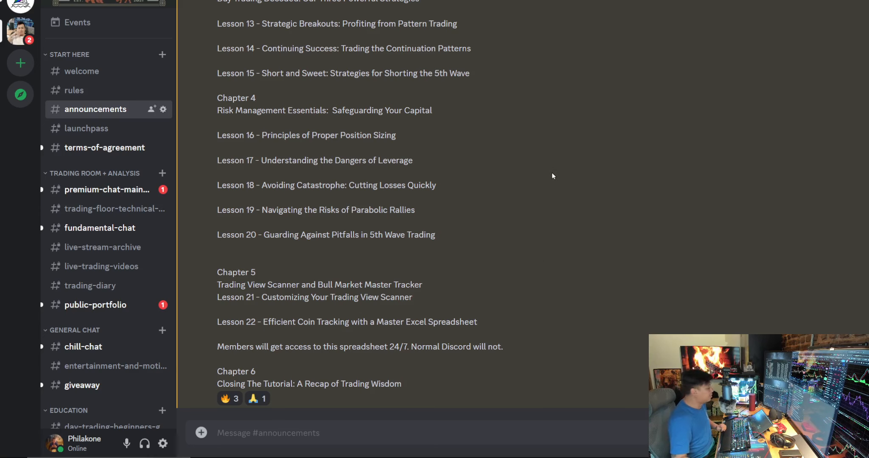
pyautogui.moveTo(615, 295)
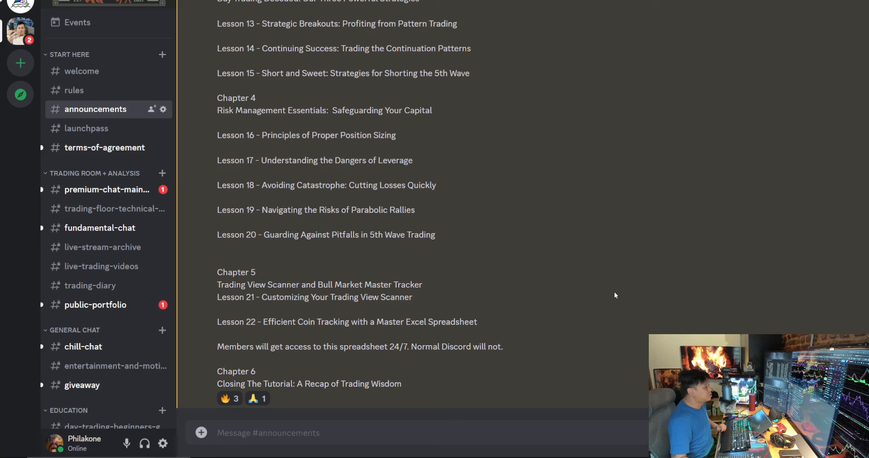
pyautogui.moveTo(627, 148)
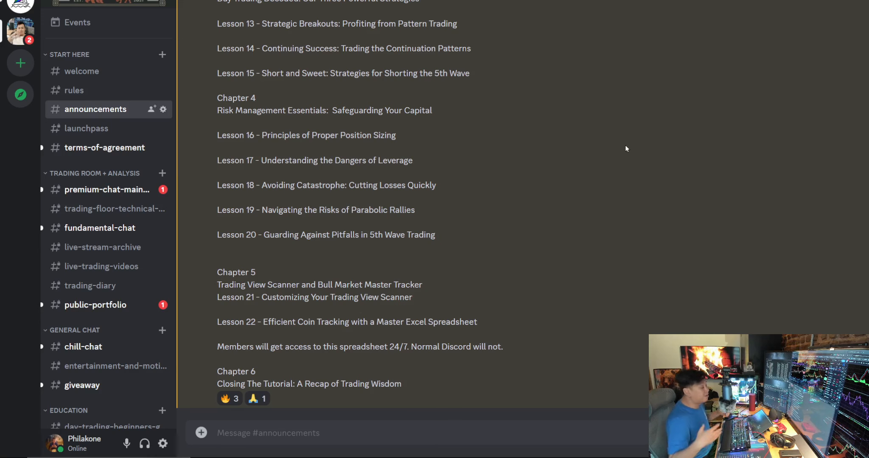